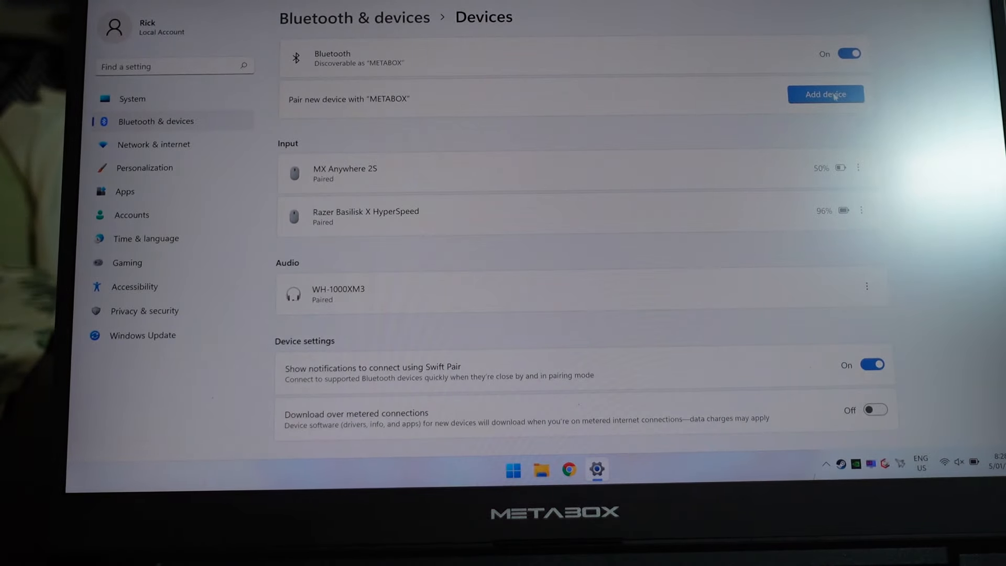
Pair the first PS4 Wireless Controller over Bluetooth via Add device
left_click(826, 94)
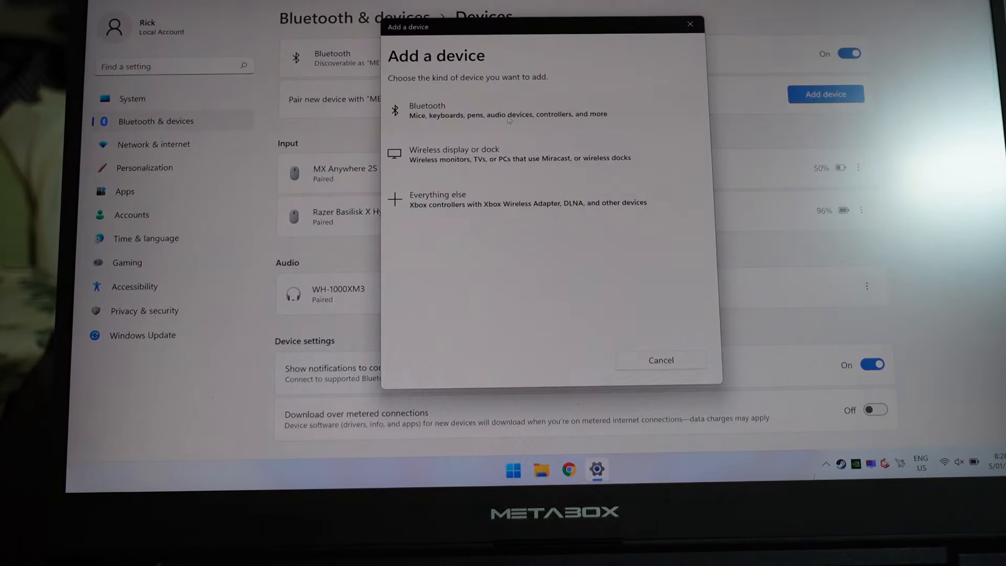
left_click(507, 109)
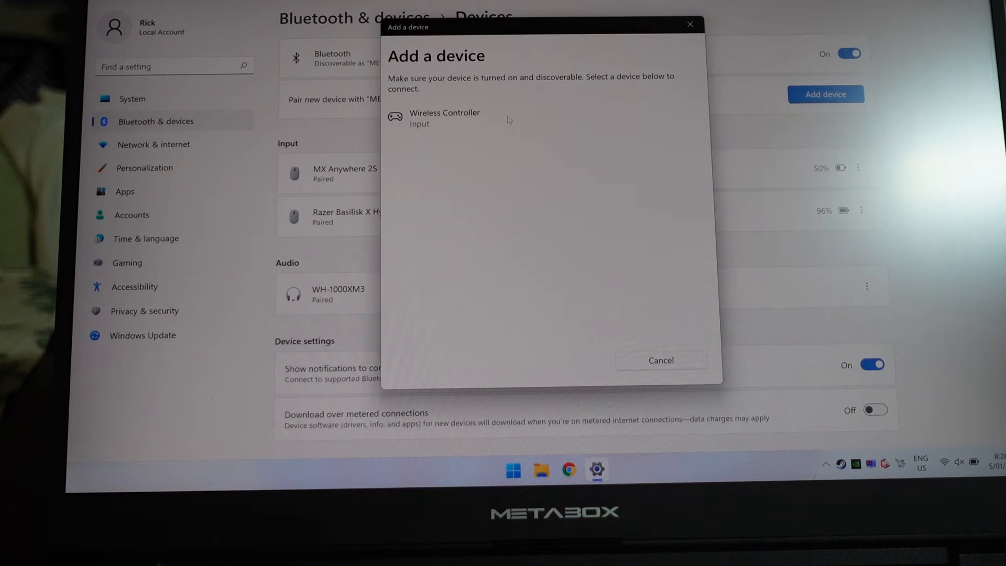
left_click(444, 118)
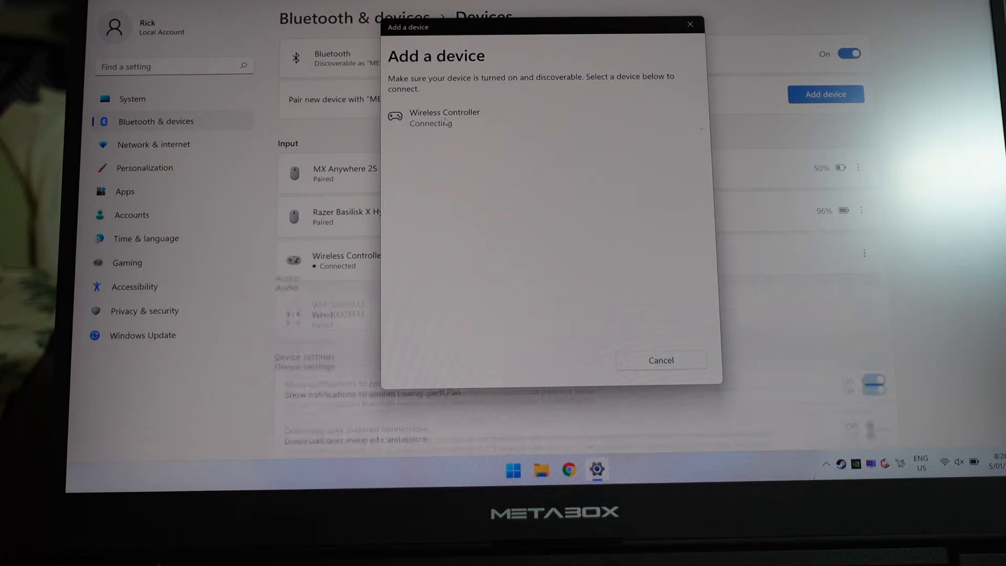
left_click(660, 360)
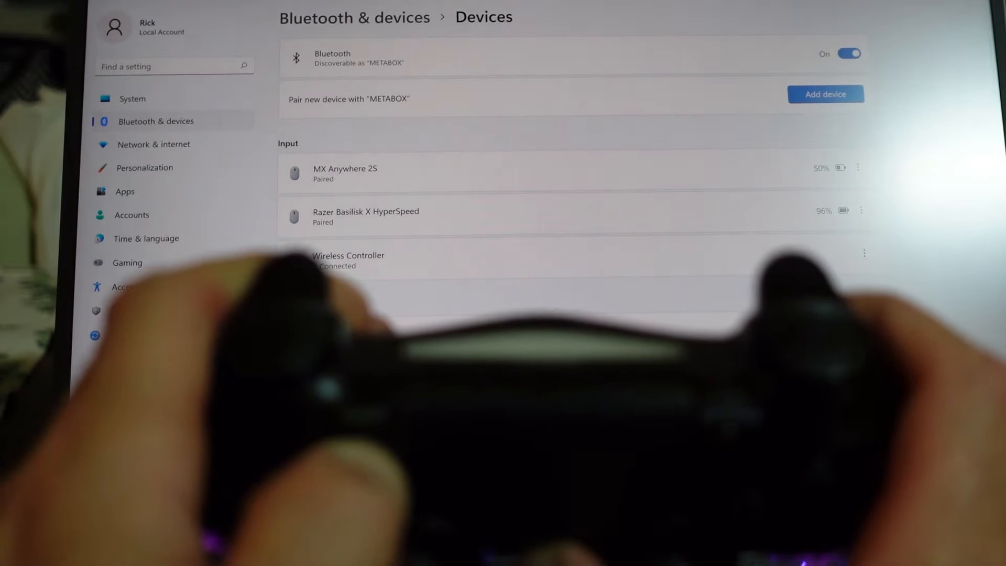
Pair the second Wireless Controller over Bluetooth and close the pairing window
left_click(825, 94)
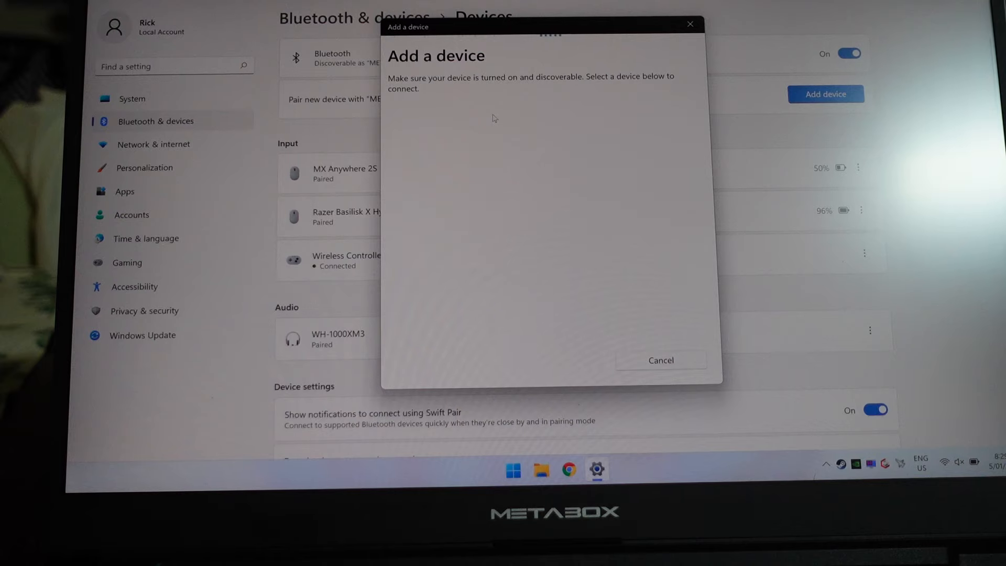
left_click(445, 117)
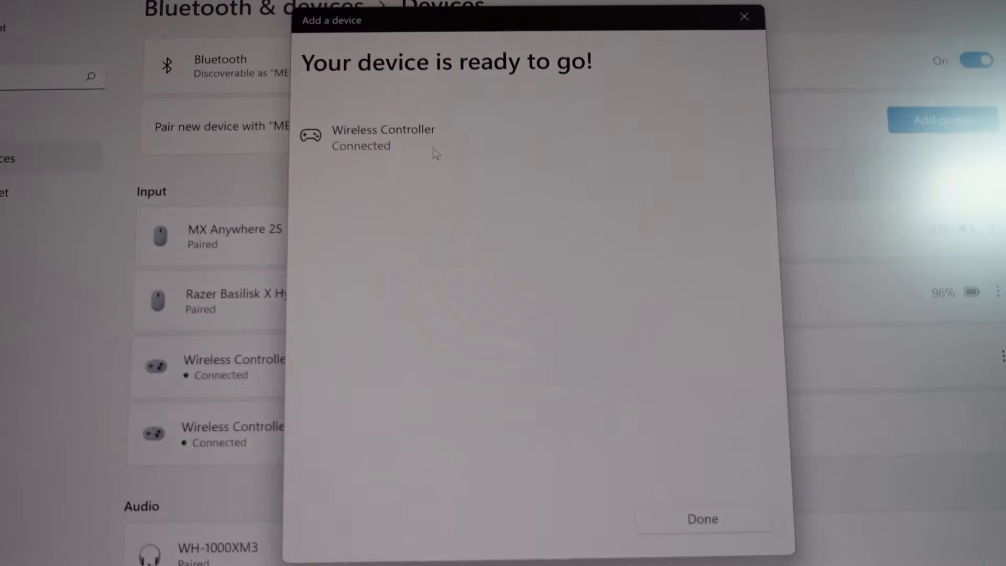
left_click(702, 518)
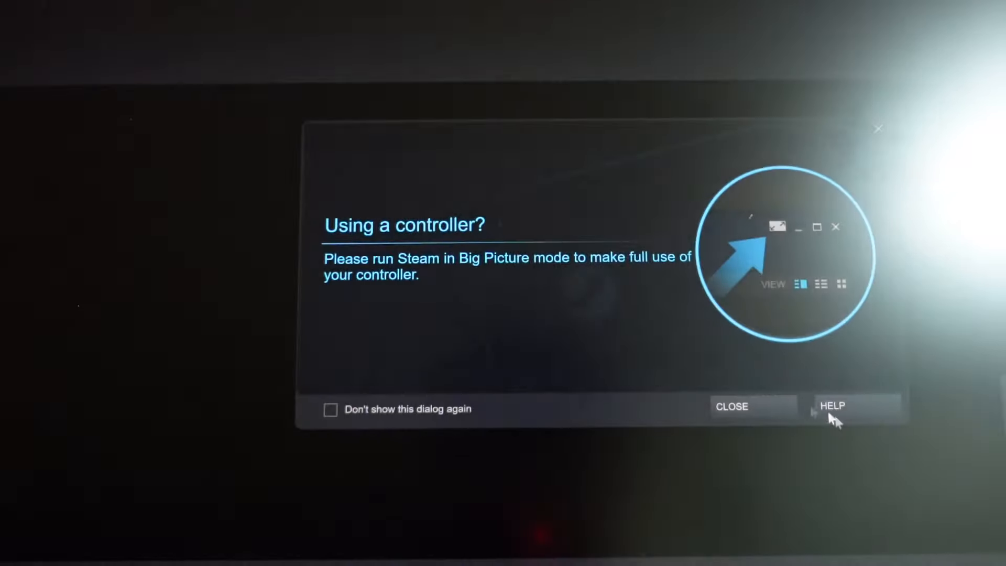
mouse_move(751, 418)
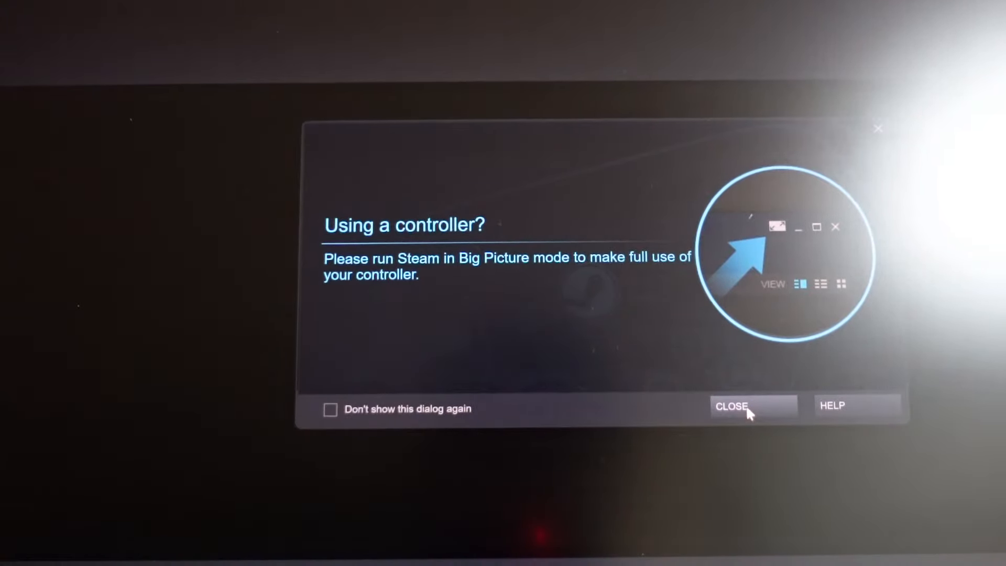
mouse_move(881, 138)
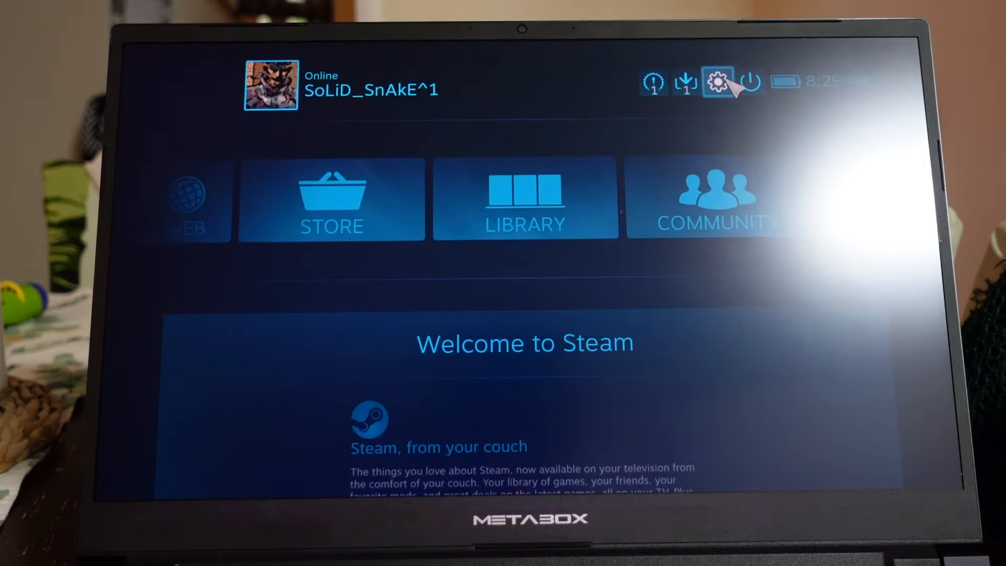
Open It Takes Two in Big Picture mode and launch it
left_click(525, 199)
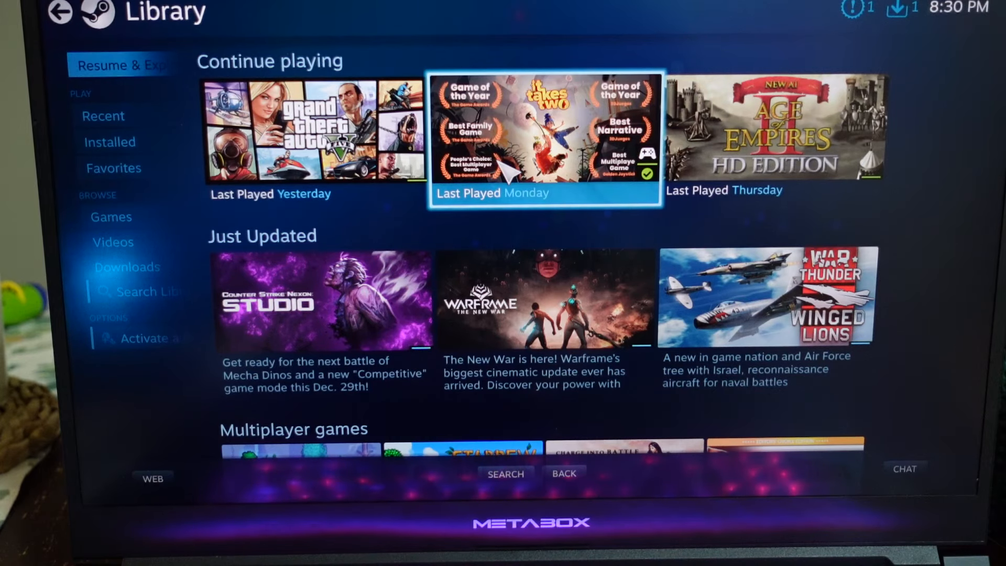
left_click(543, 131)
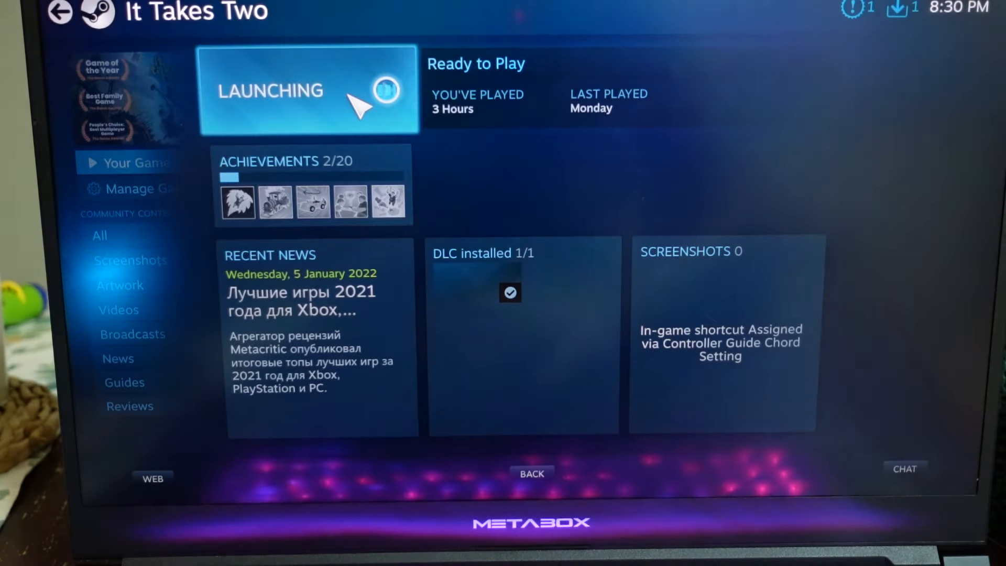